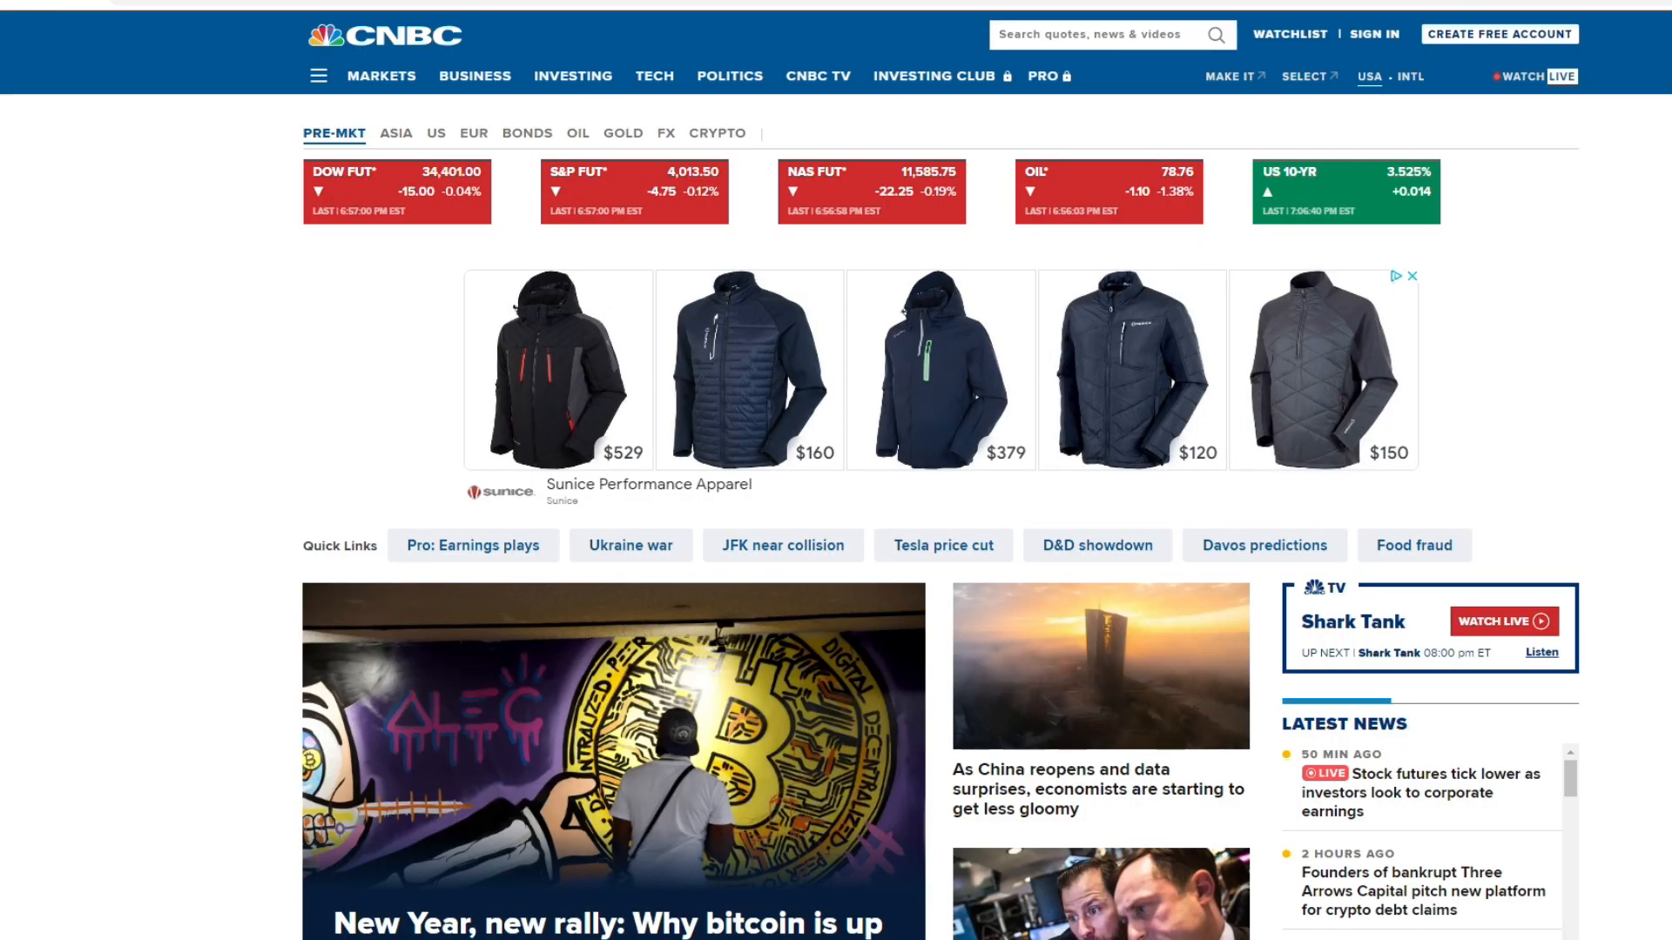
mouse_move(1062, 40)
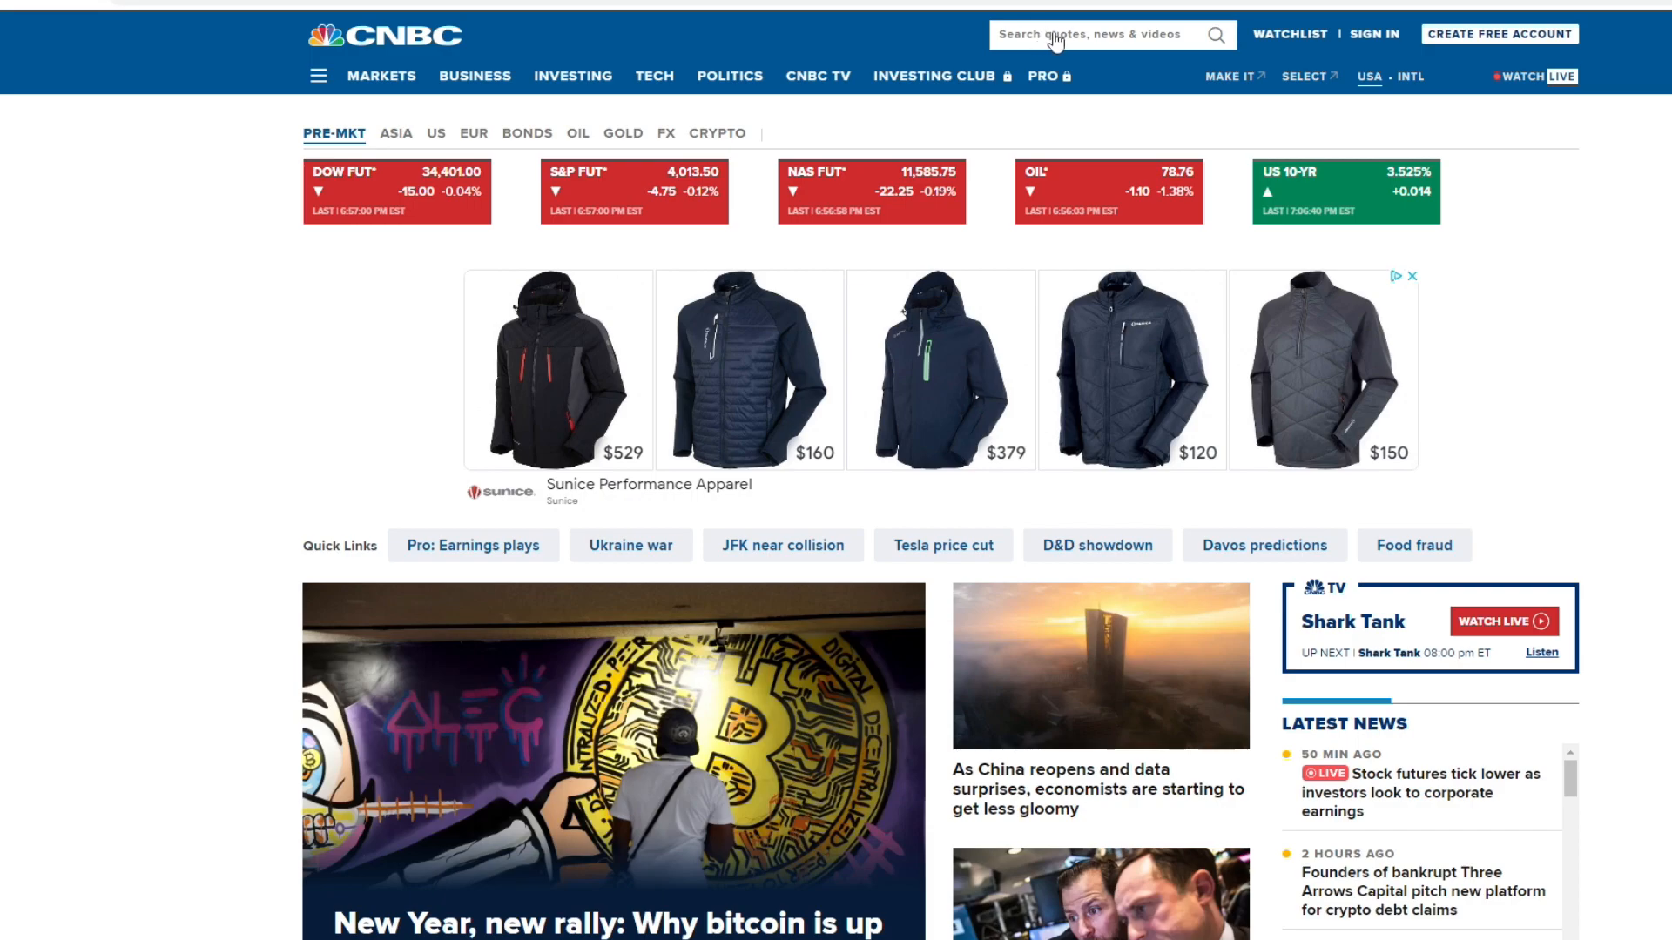
type("META")
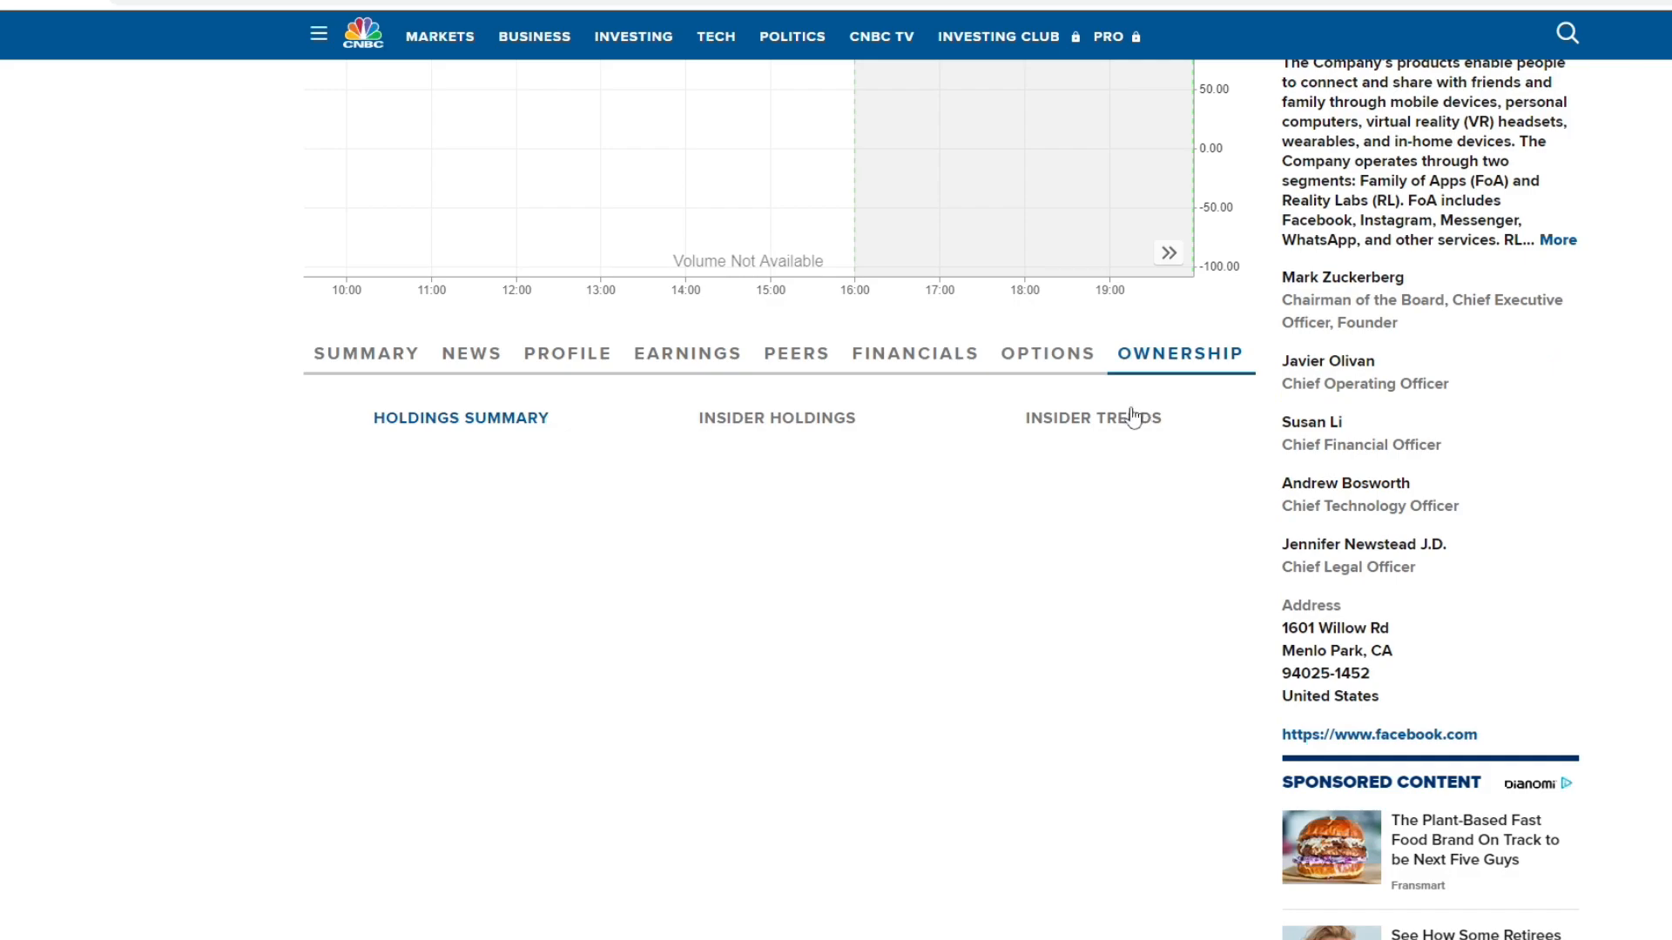
scroll("down", 3)
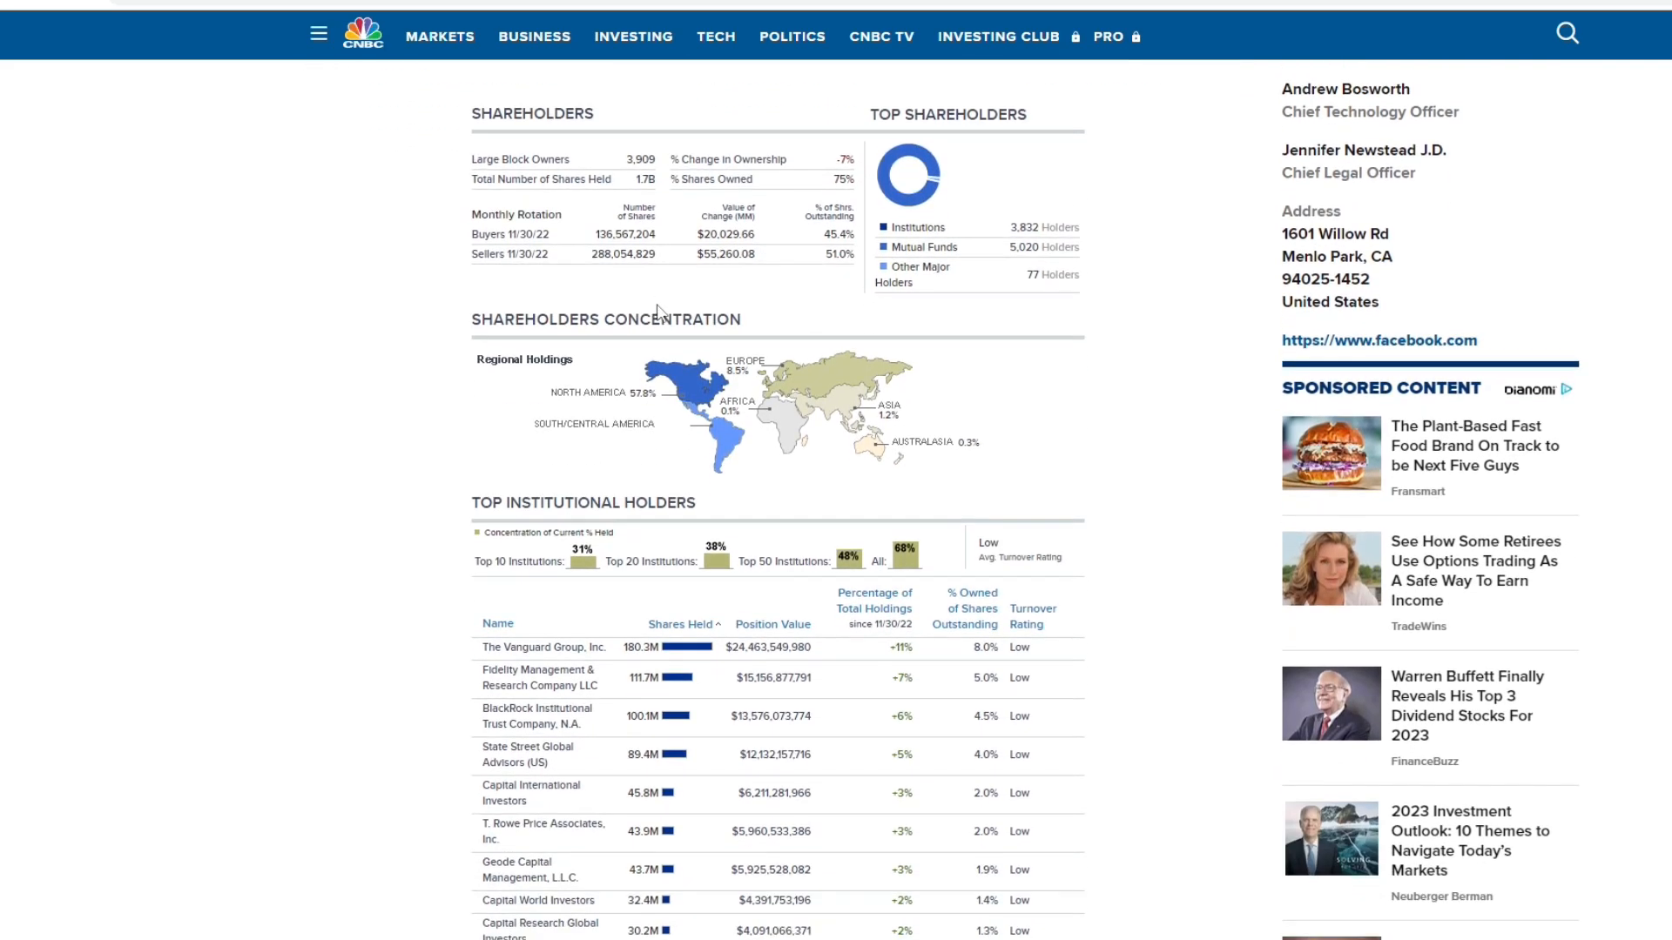
scroll("down", 3)
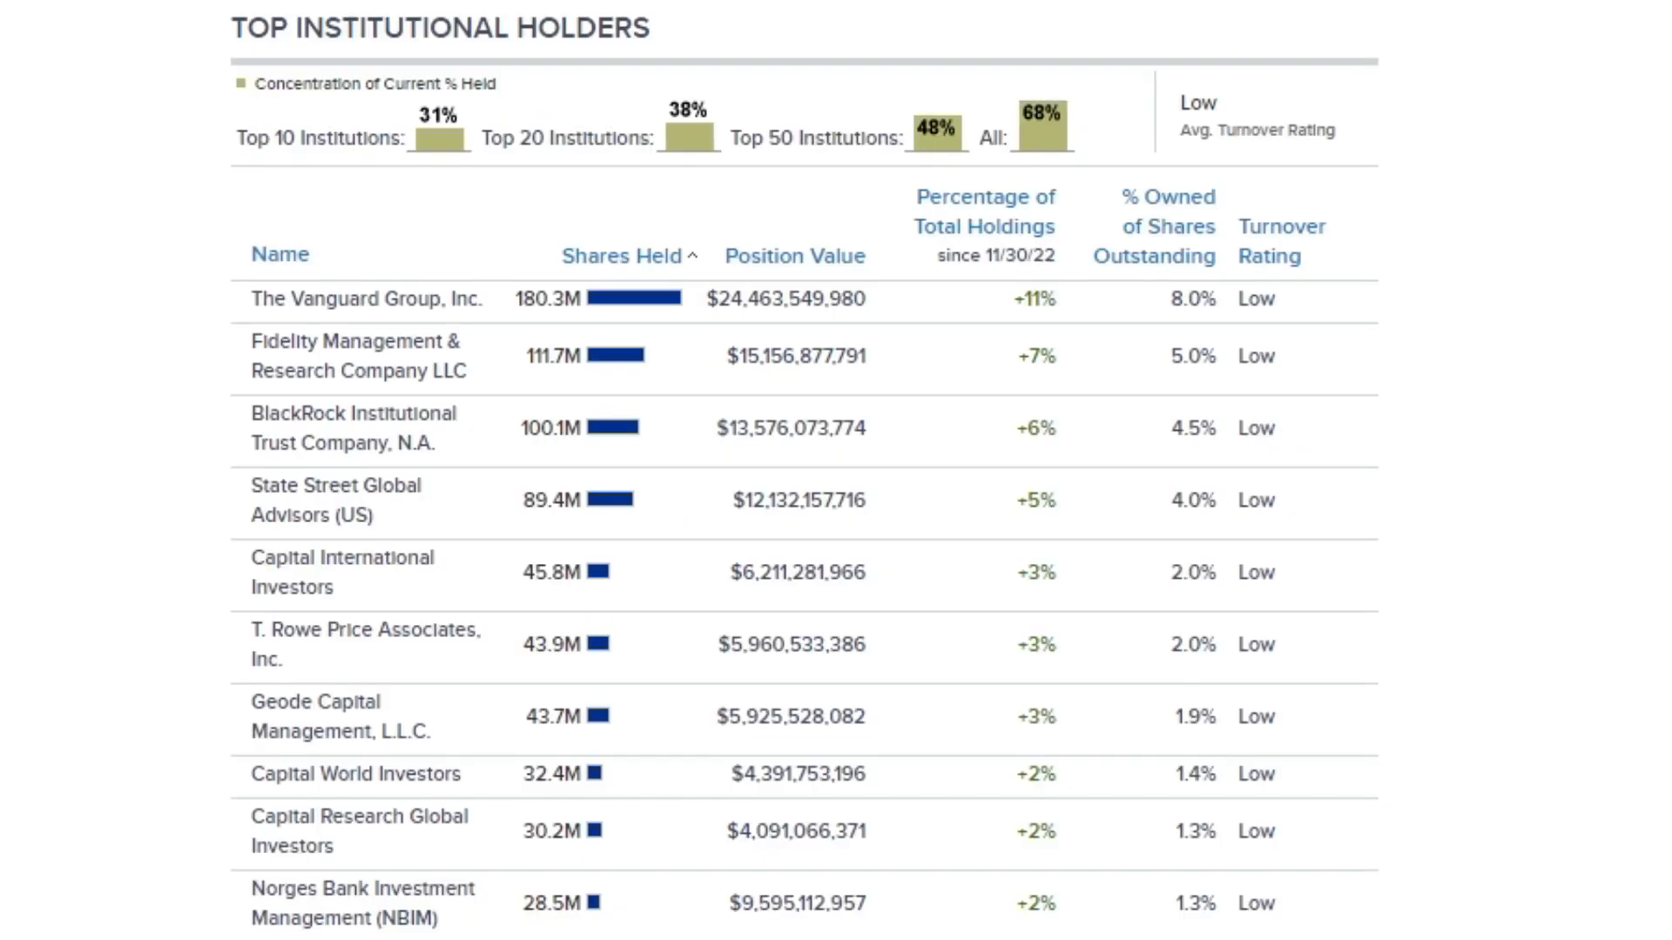
mouse_move(120, 347)
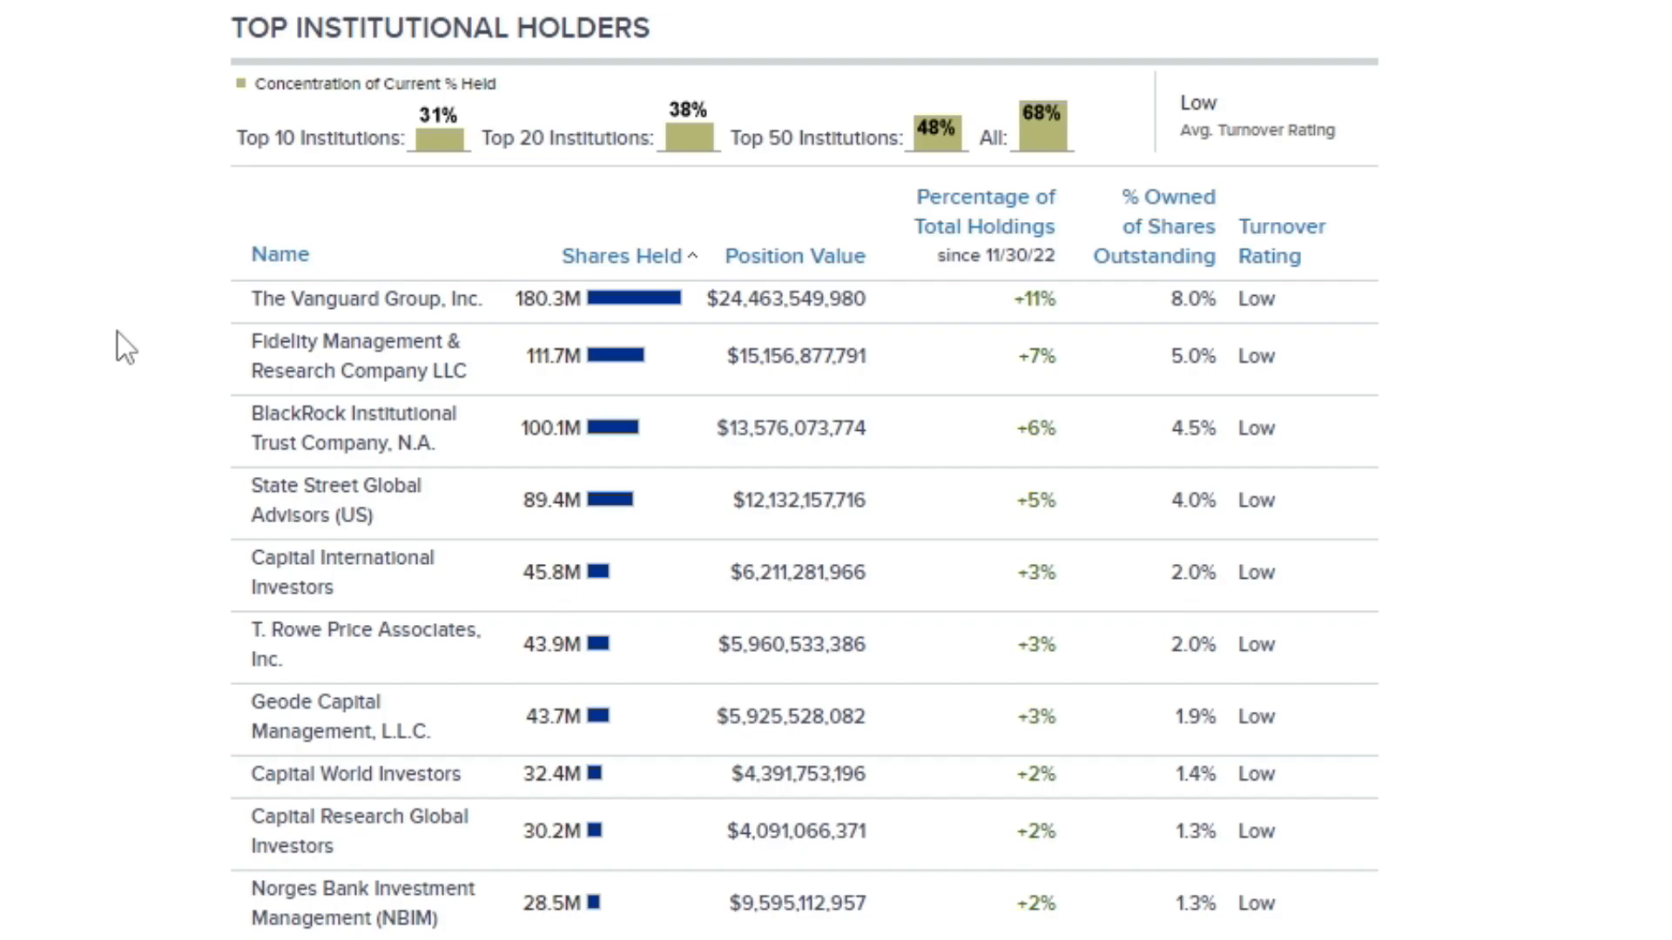
mouse_move(118, 337)
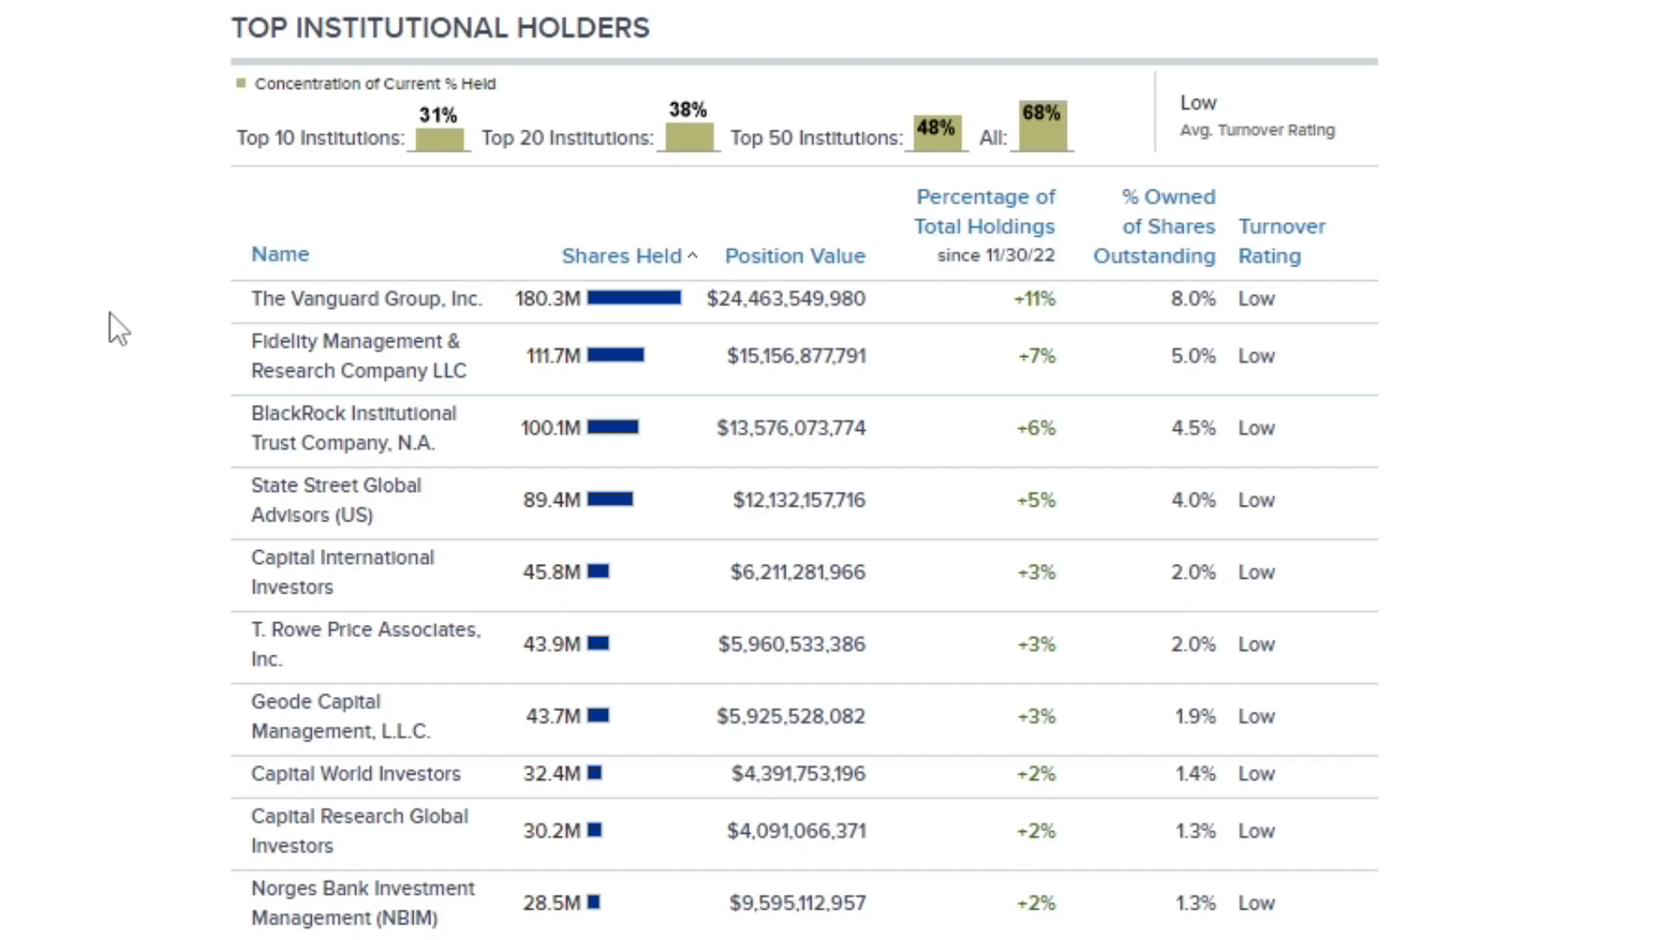